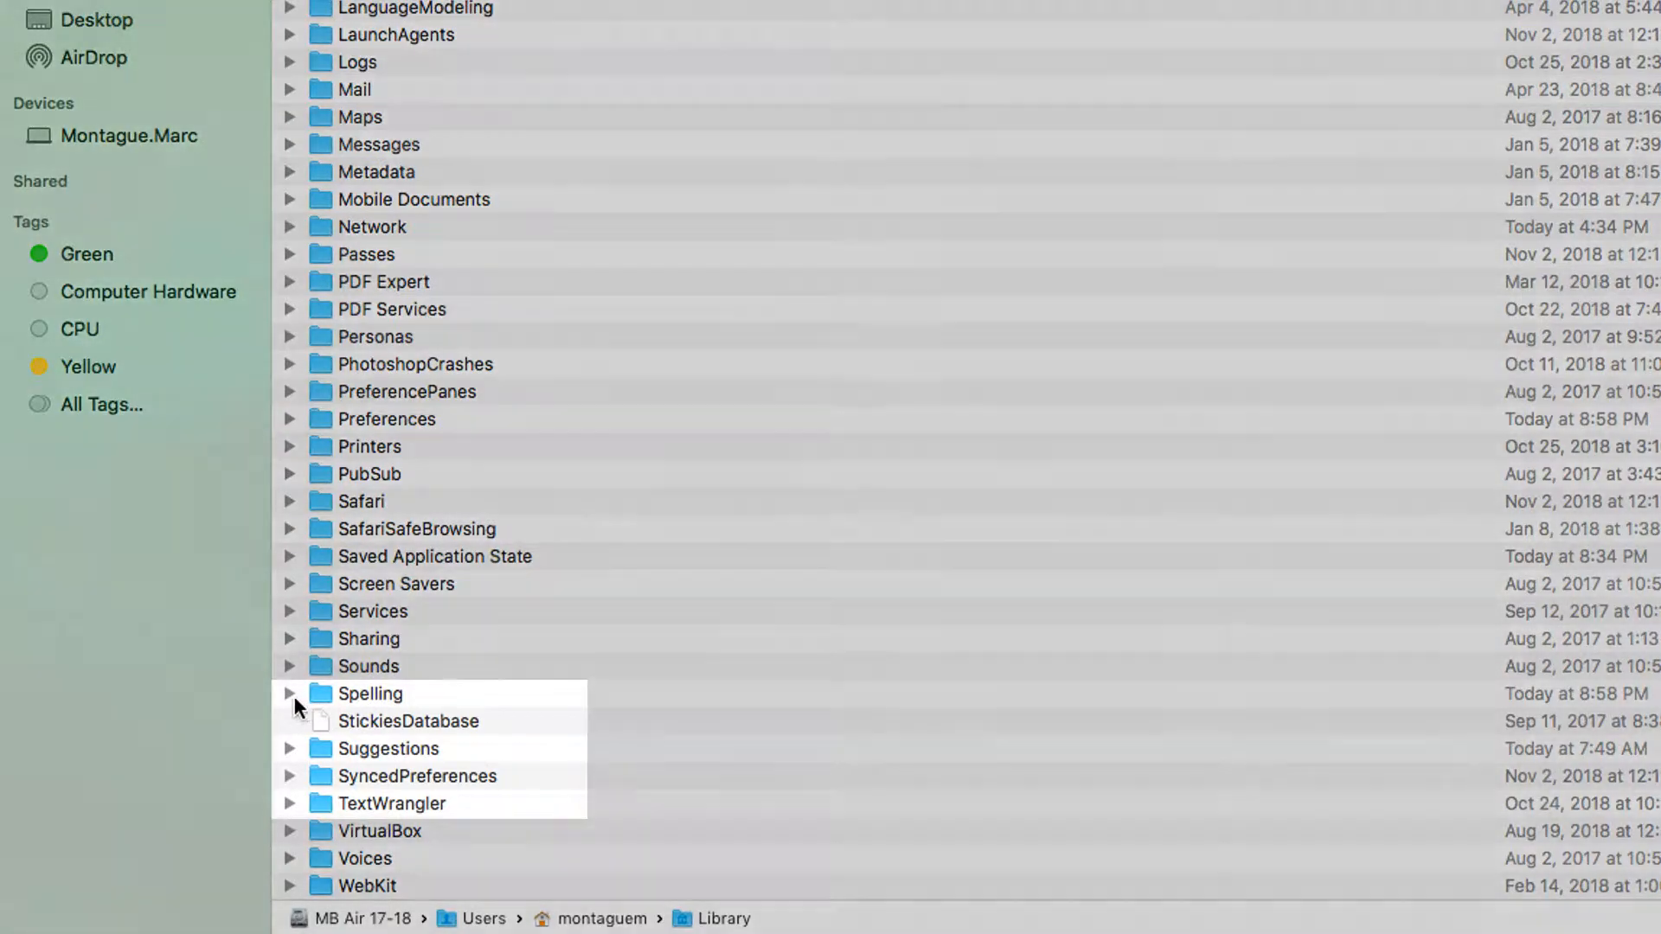
# Step: Add 'mispelelrdeed' from the Gmail draft to the personal dictionary via its spelling menu
pyautogui.click(289, 694)
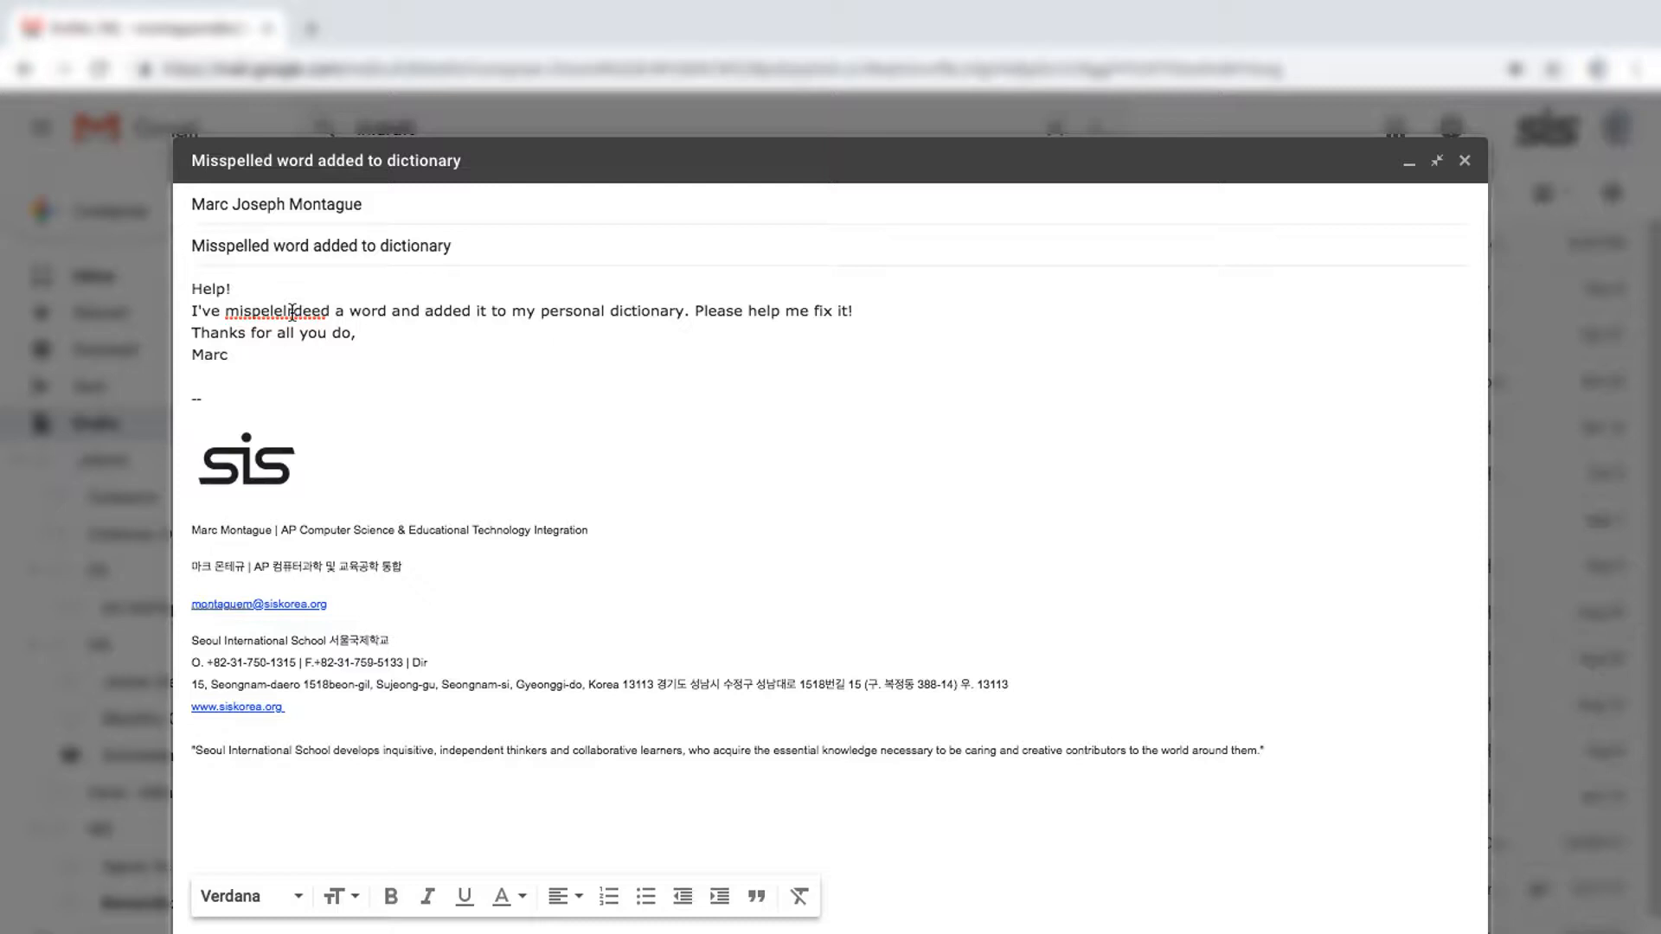
pyautogui.rightClick(273, 310)
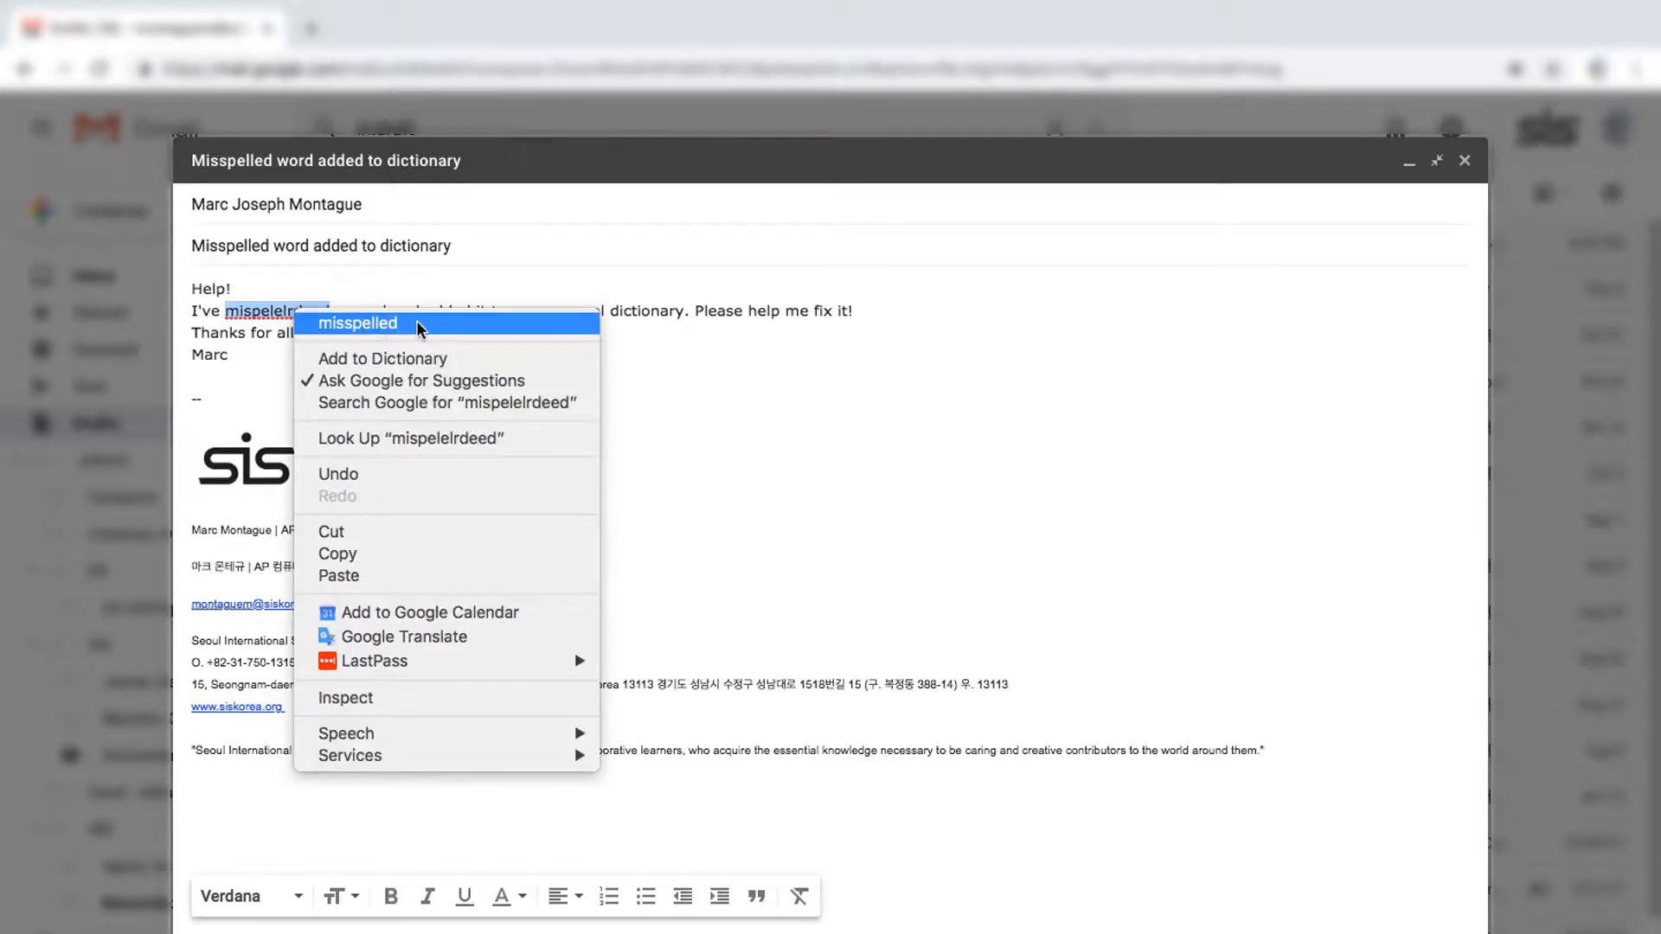
pyautogui.moveTo(424, 342)
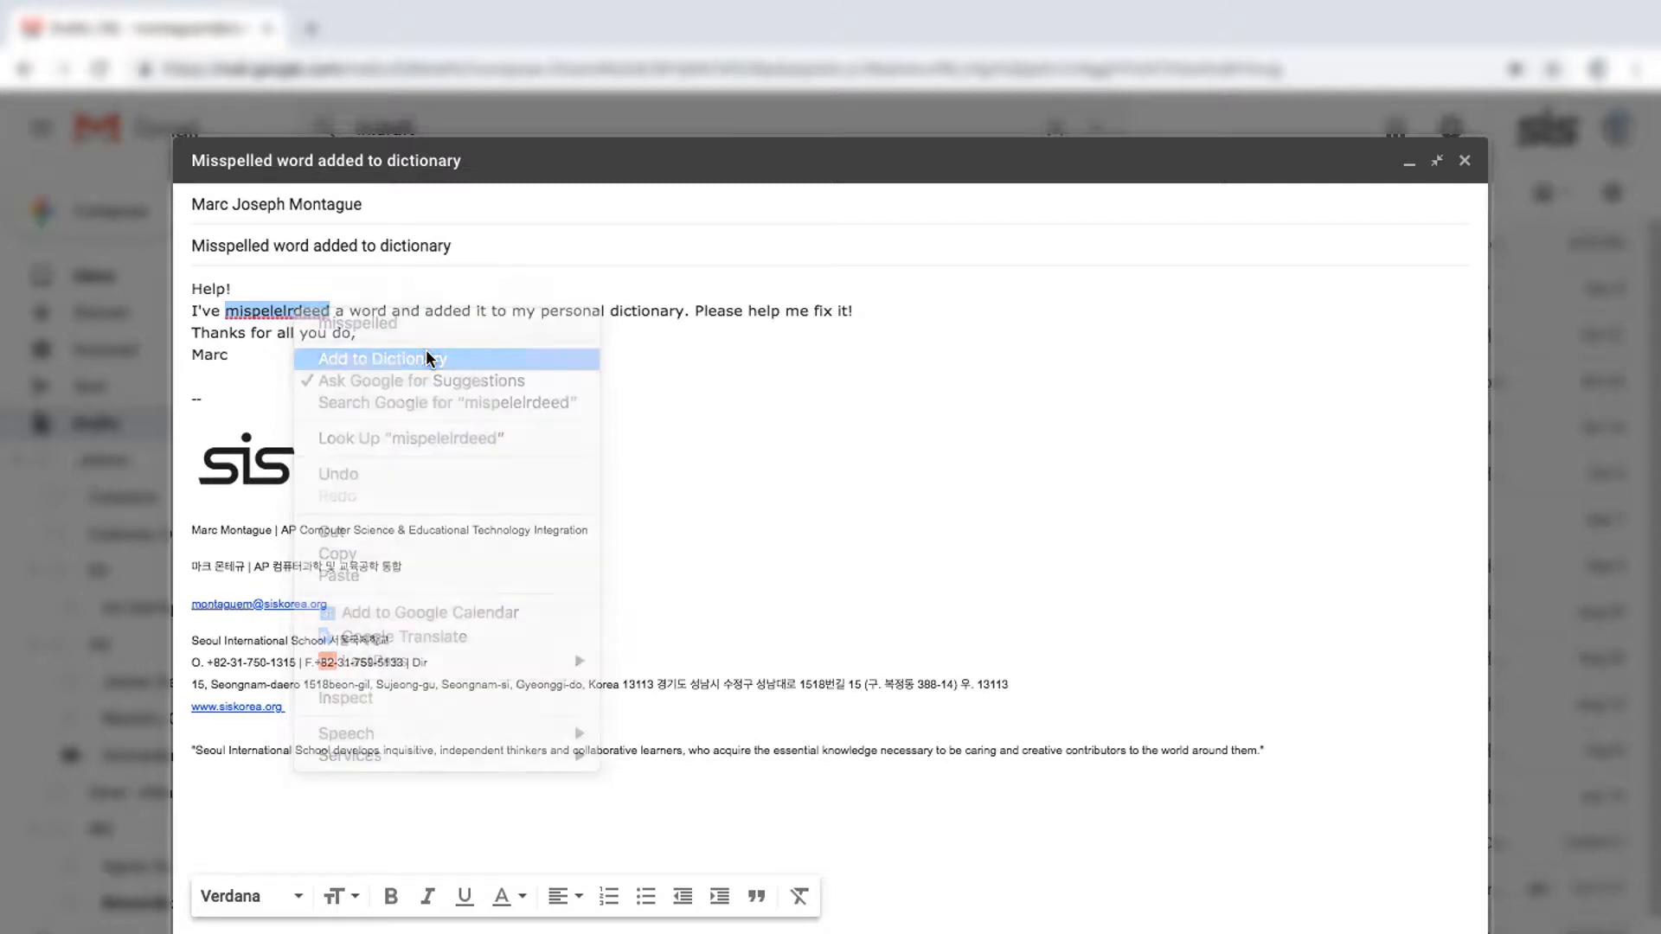
pyautogui.click(381, 358)
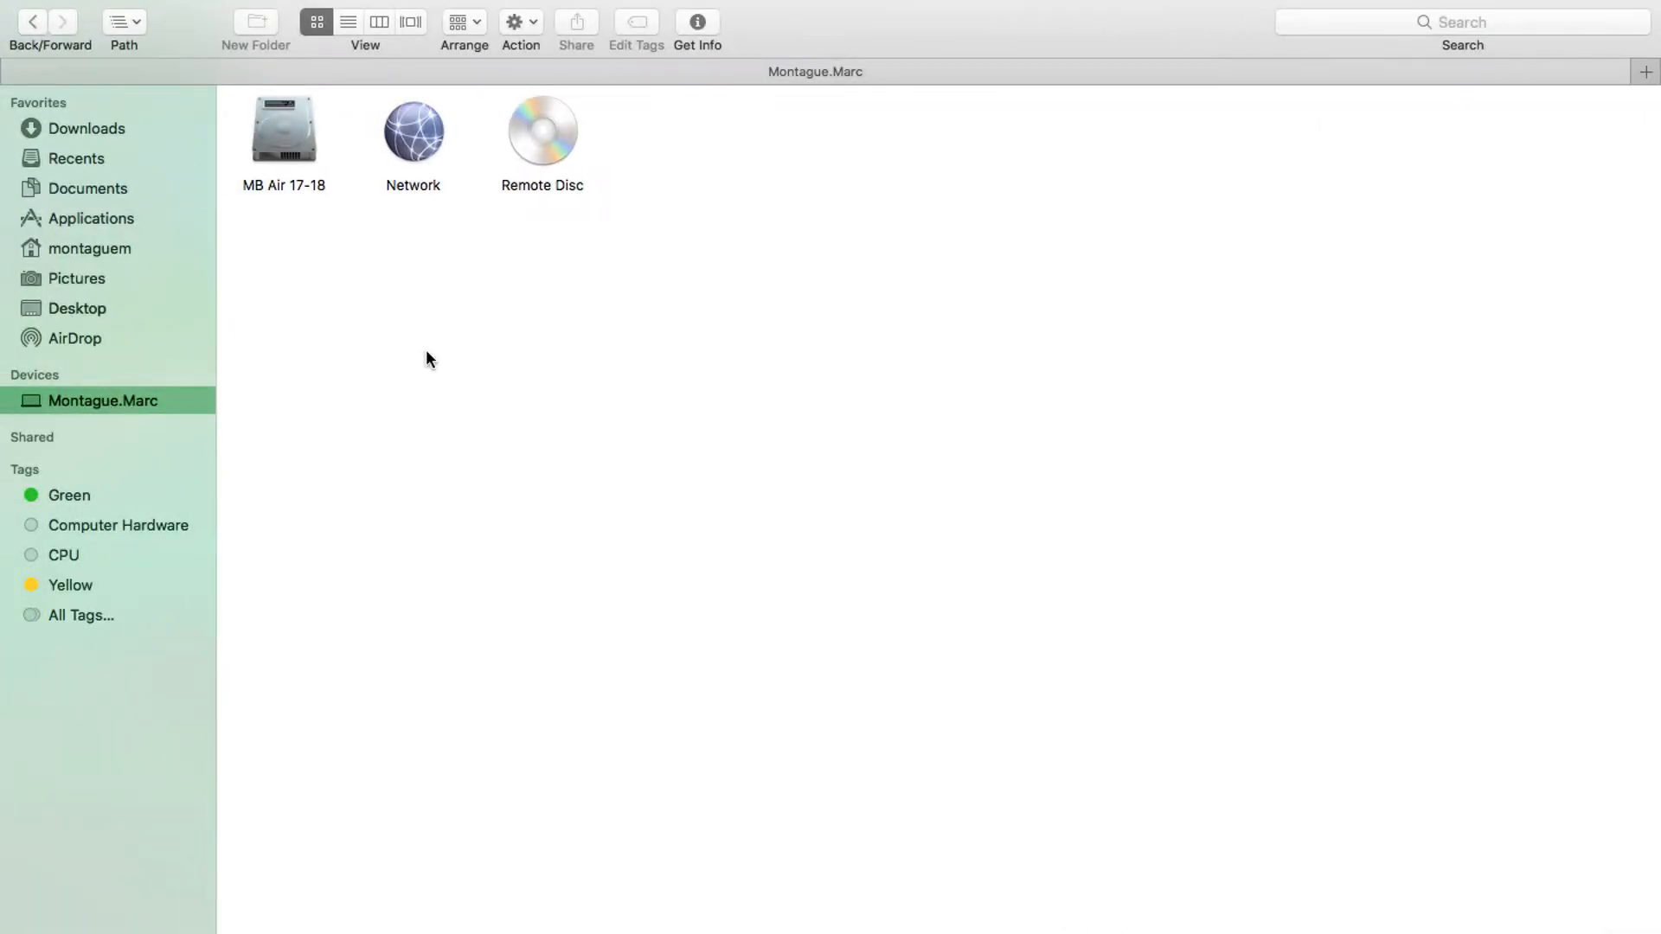
pyautogui.moveTo(357, 179)
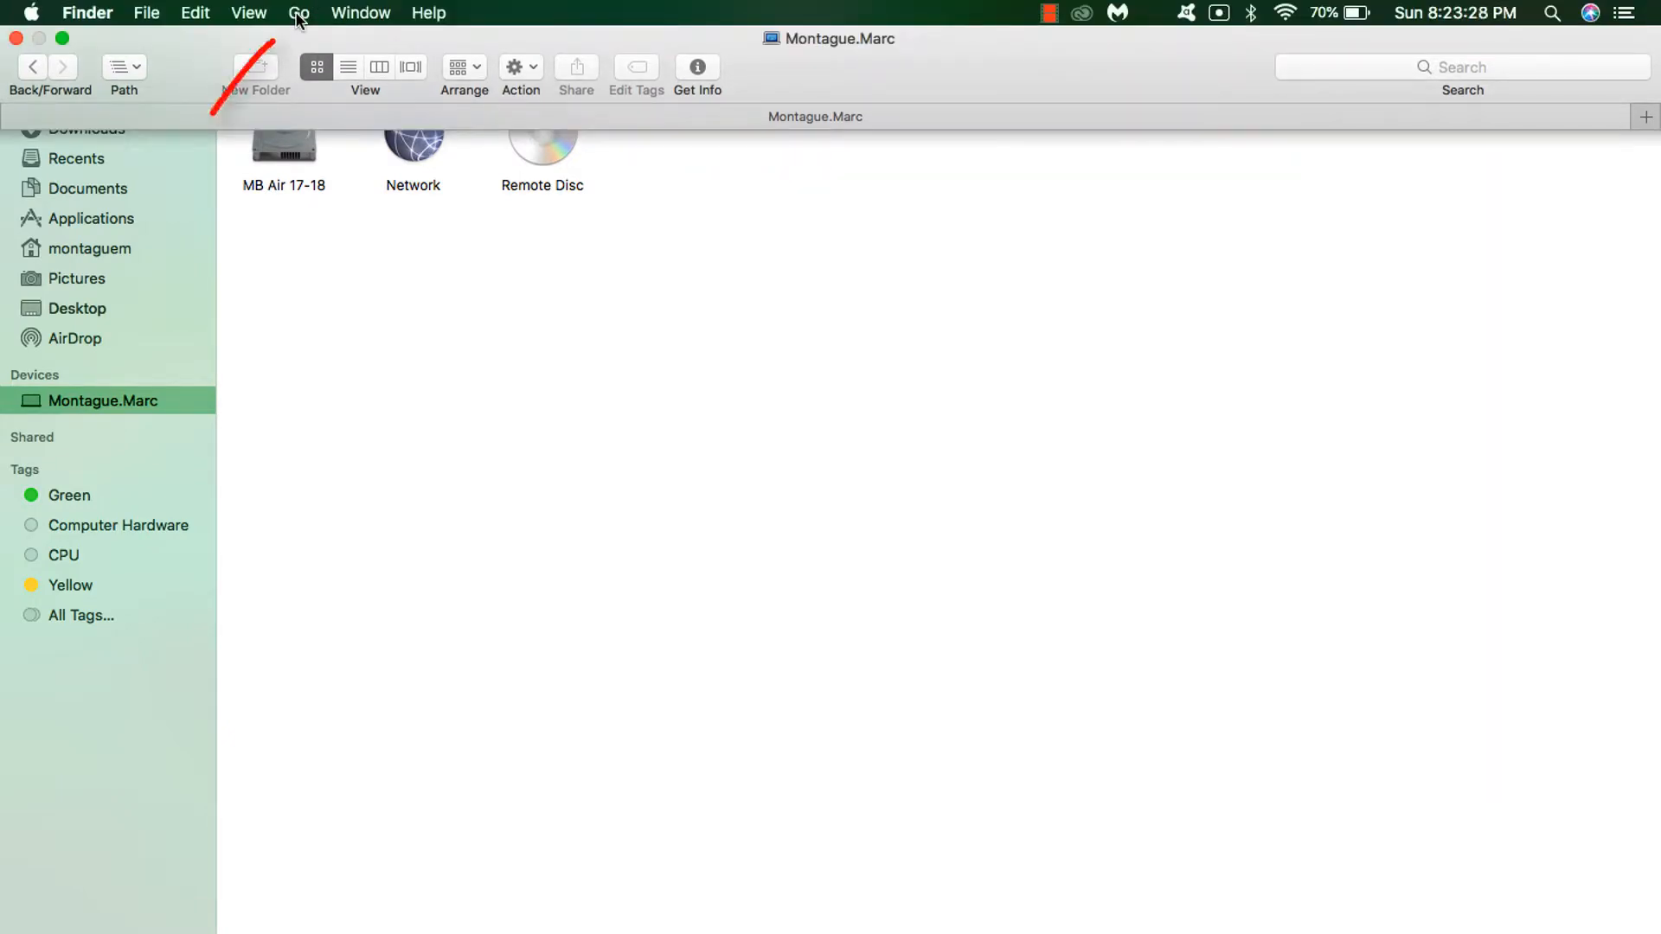
# Step: Go to the hidden user Library folder from Finder's Go menu
pyautogui.click(300, 13)
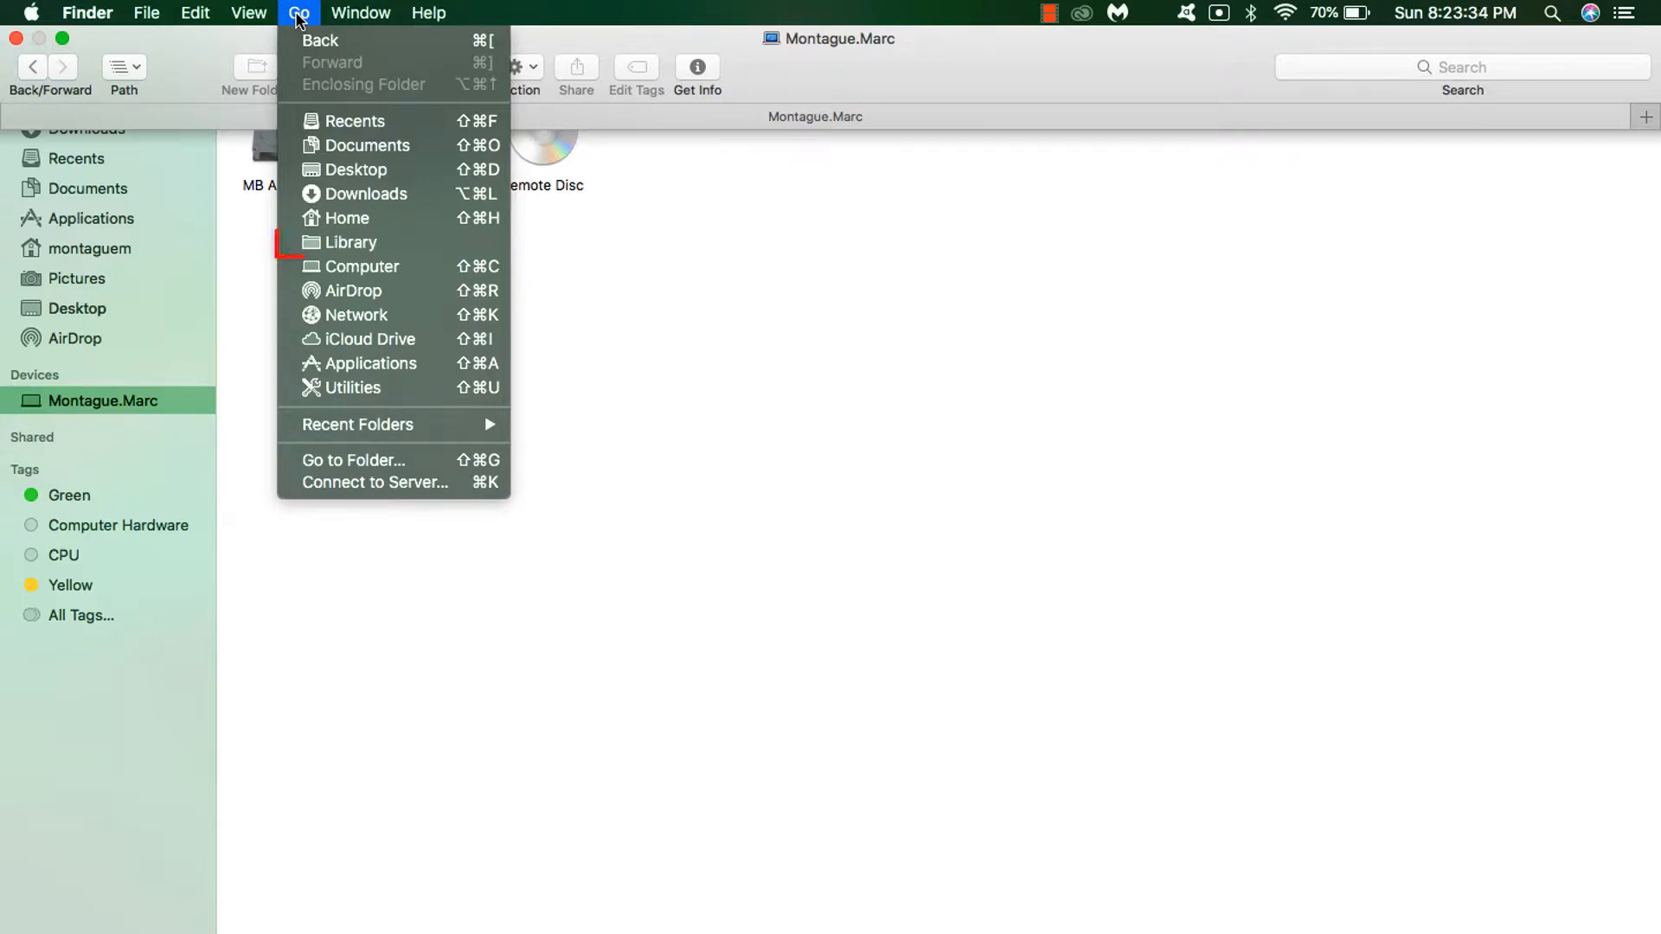
pyautogui.moveTo(352, 242)
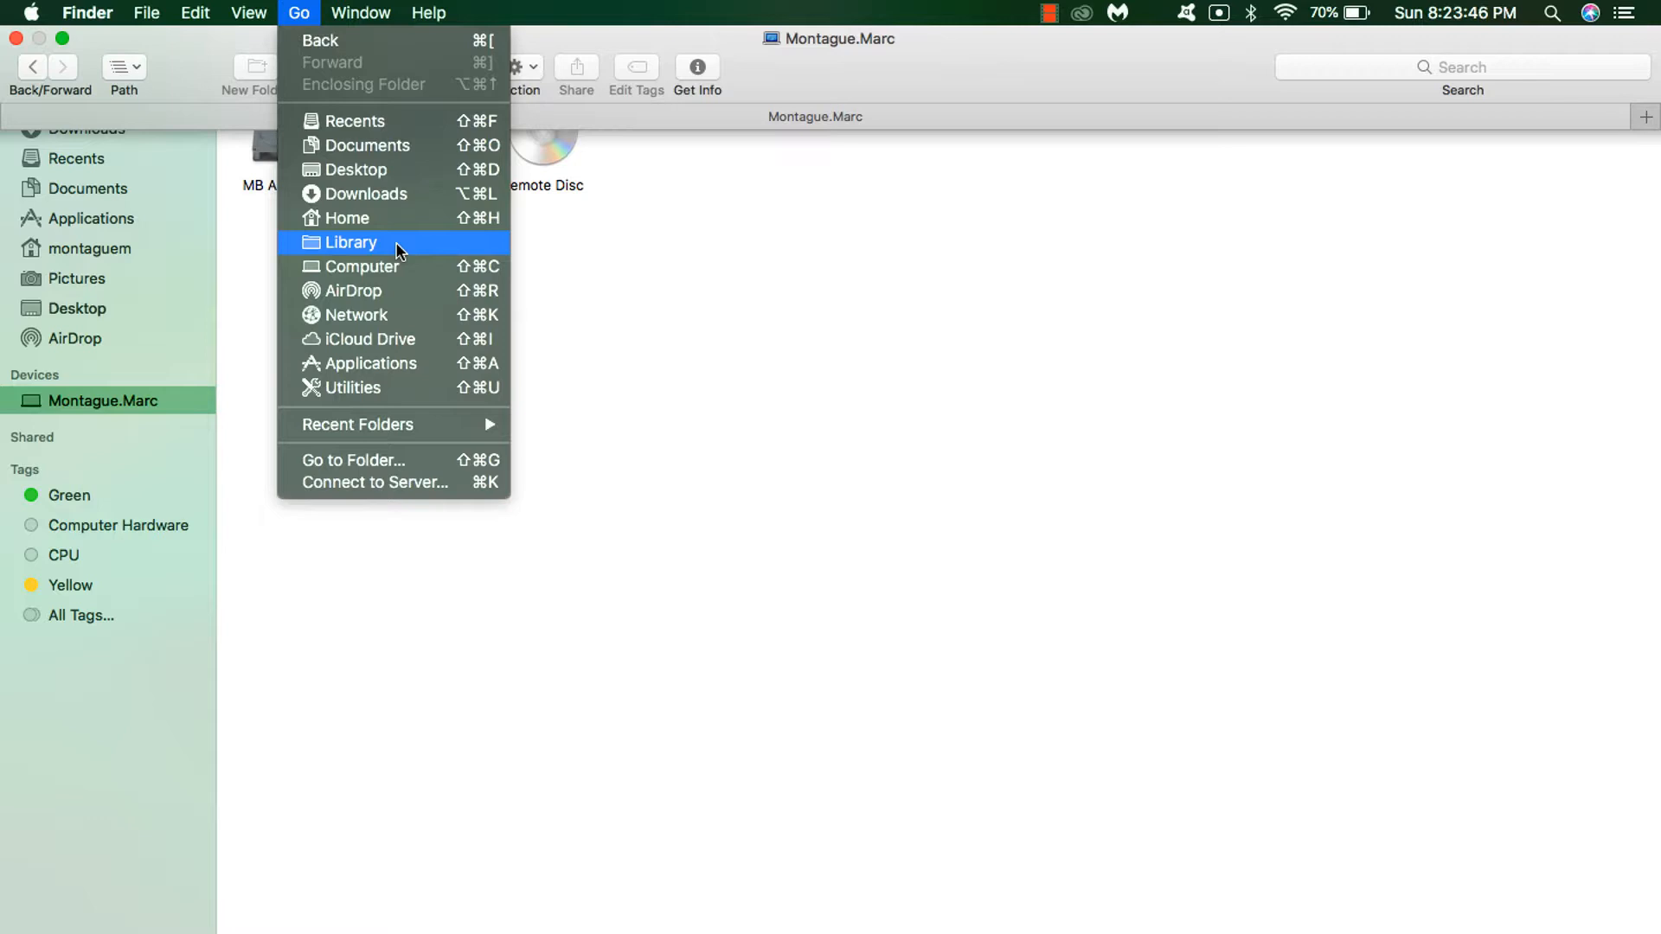
pyautogui.click(350, 241)
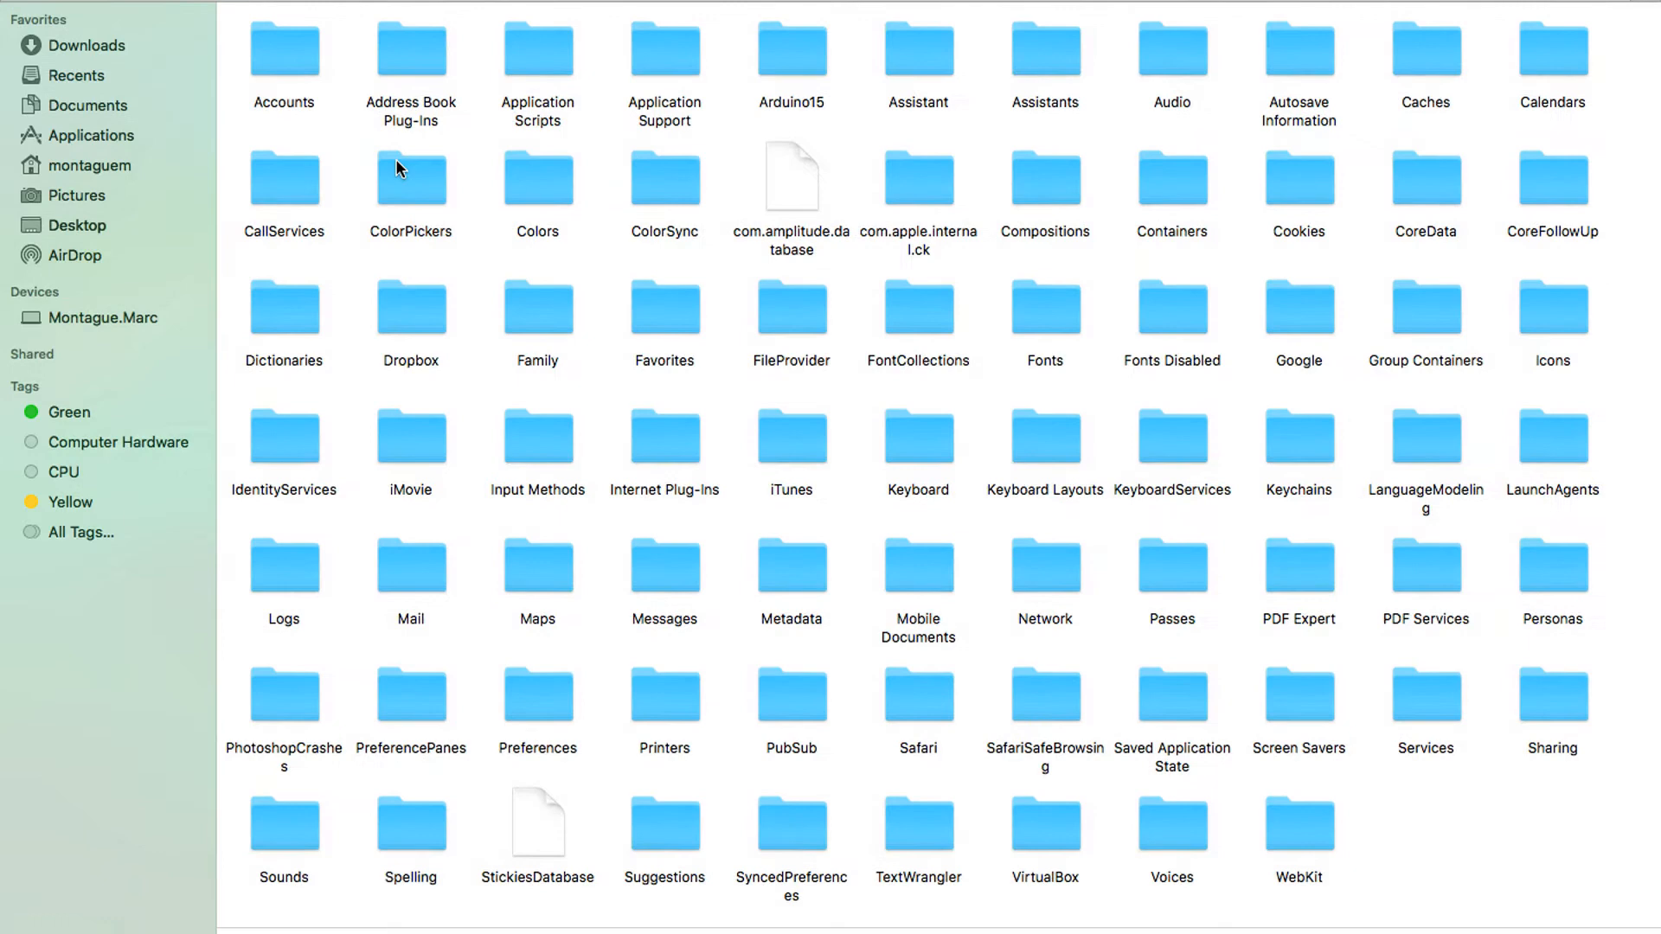
# Step: Open Spelling, then open LocalDictionary in TextEdit to see 'mispelelrdeed'
pyautogui.scroll(-3)
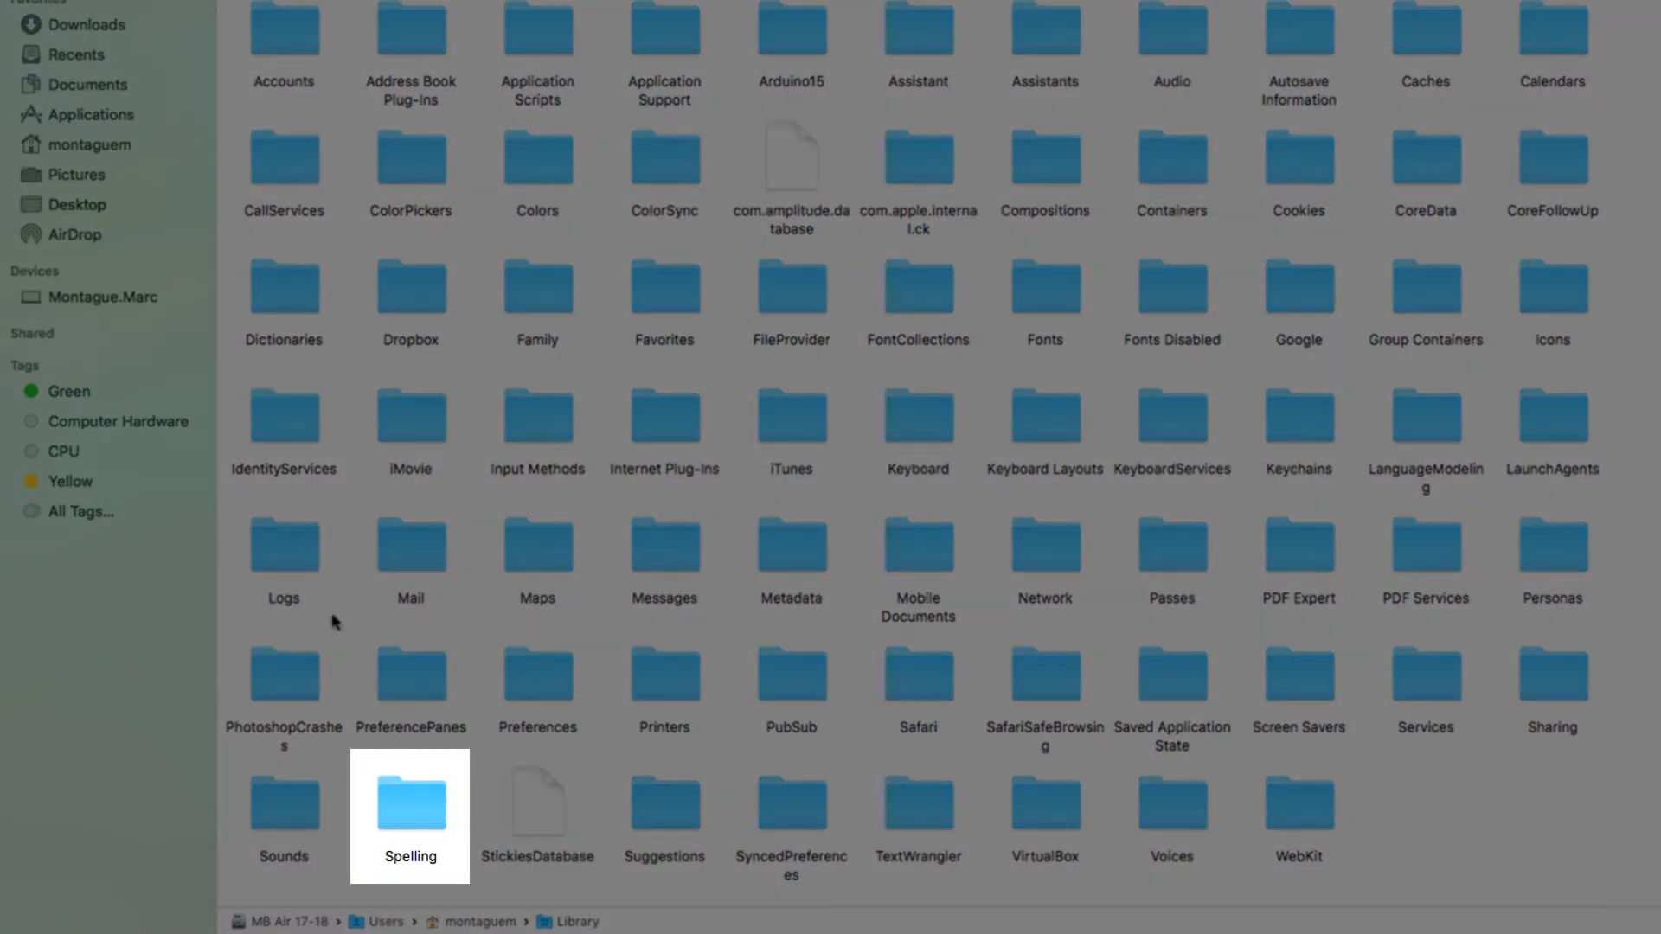
pyautogui.moveTo(410, 826)
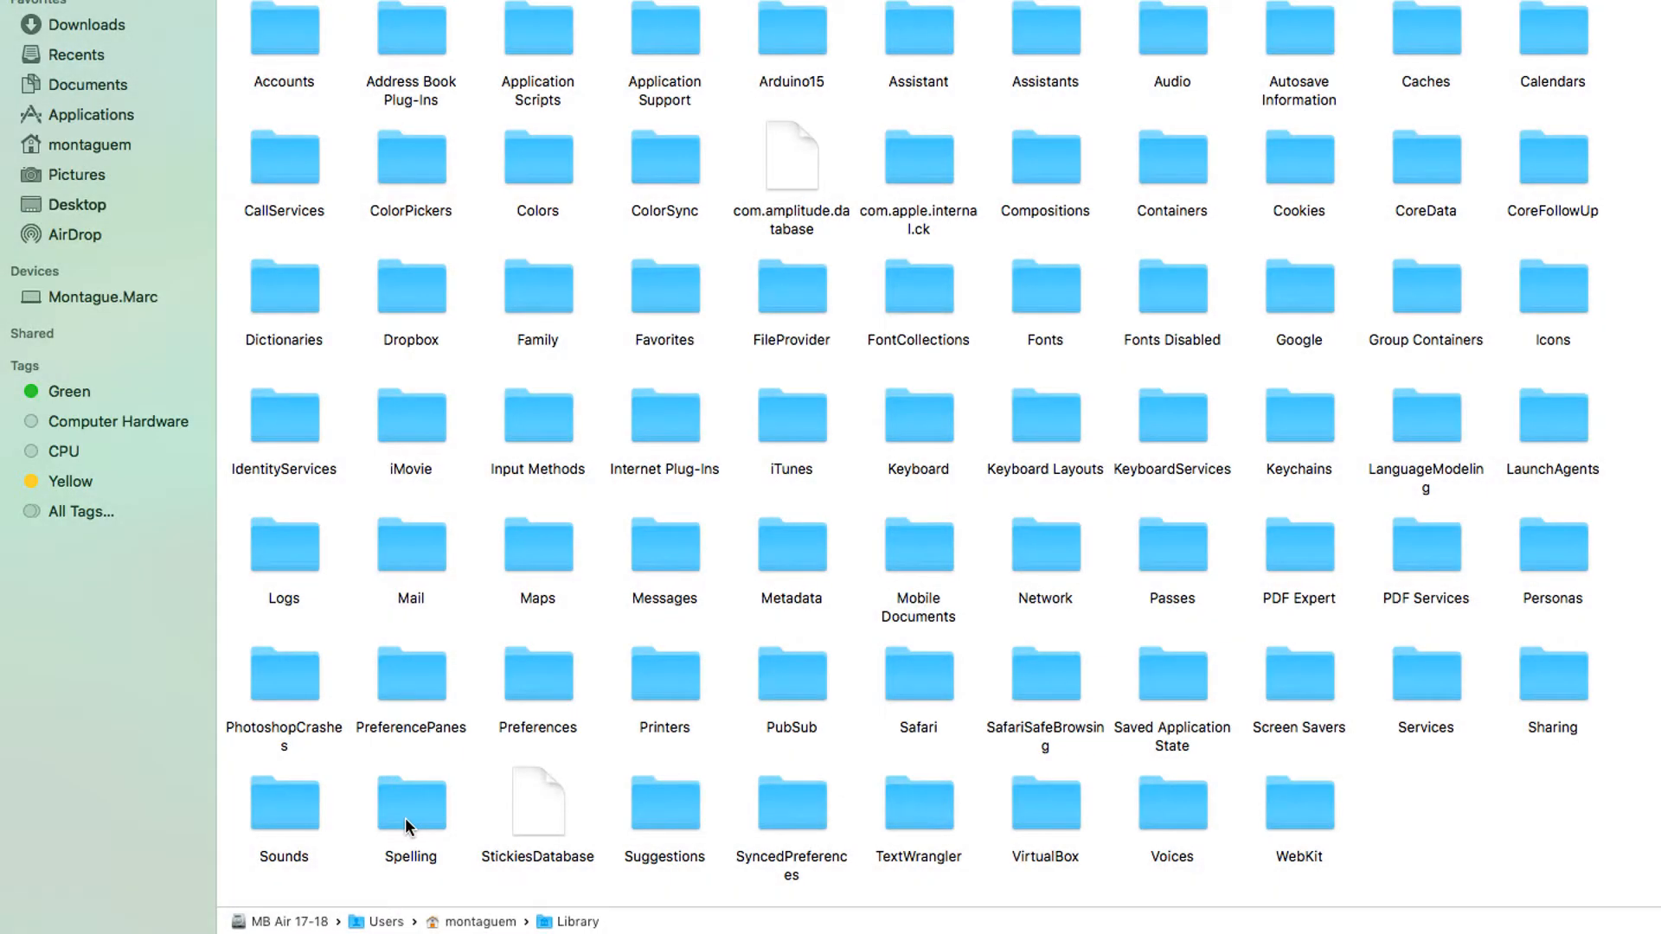
pyautogui.doubleClick(410, 799)
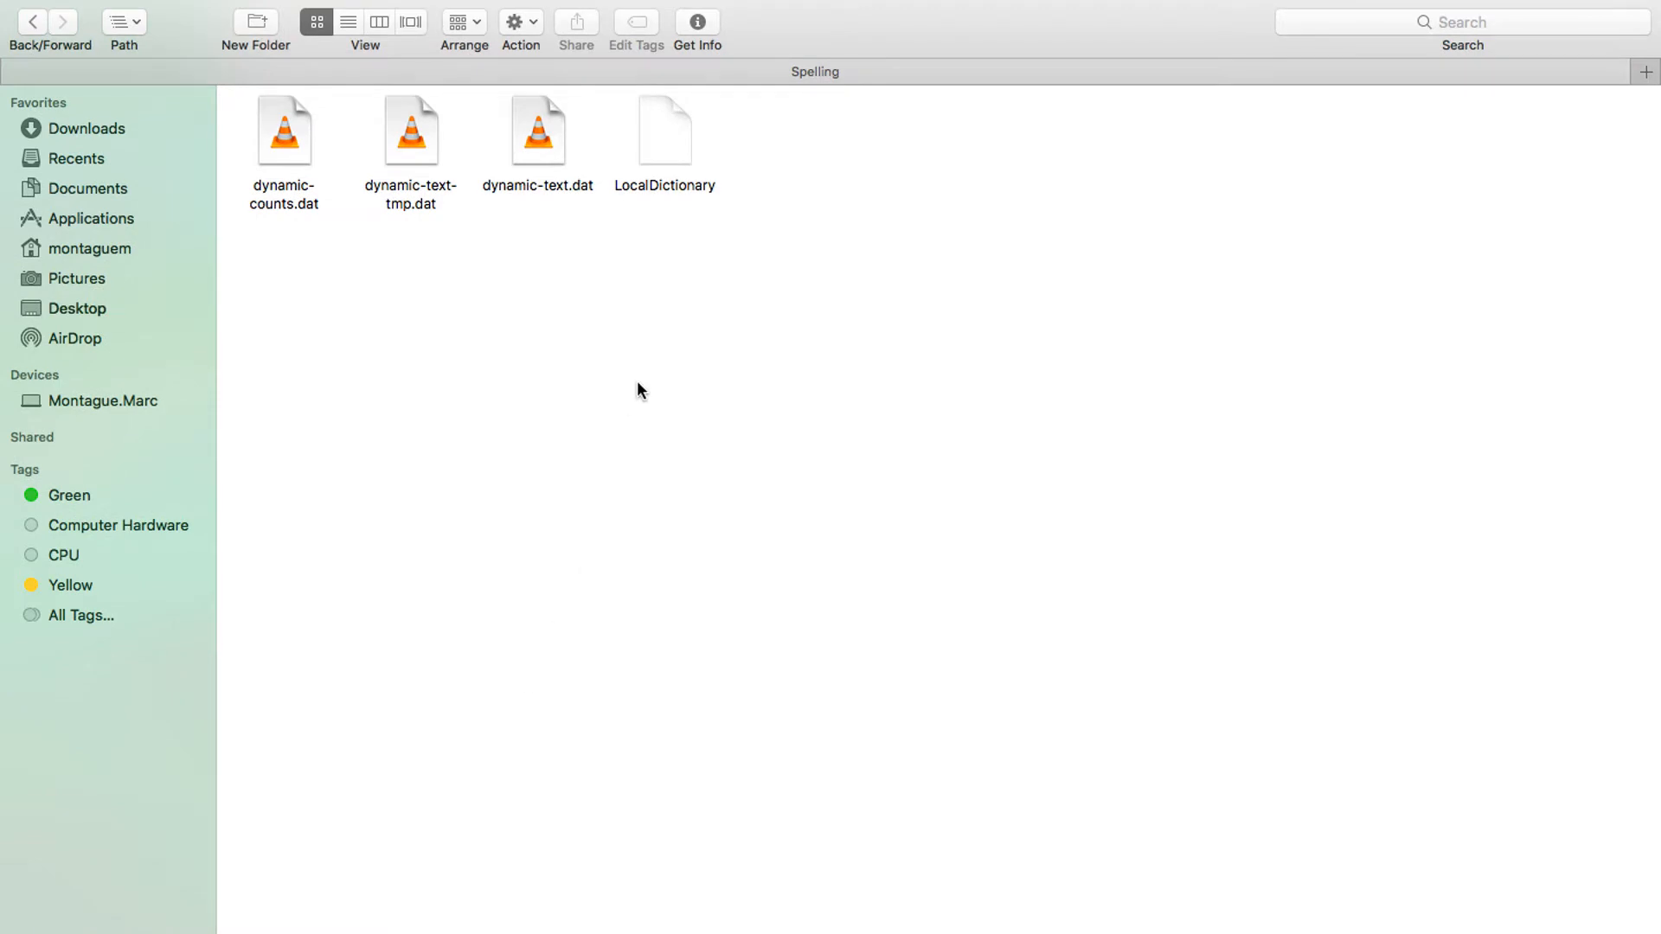
pyautogui.moveTo(650, 171)
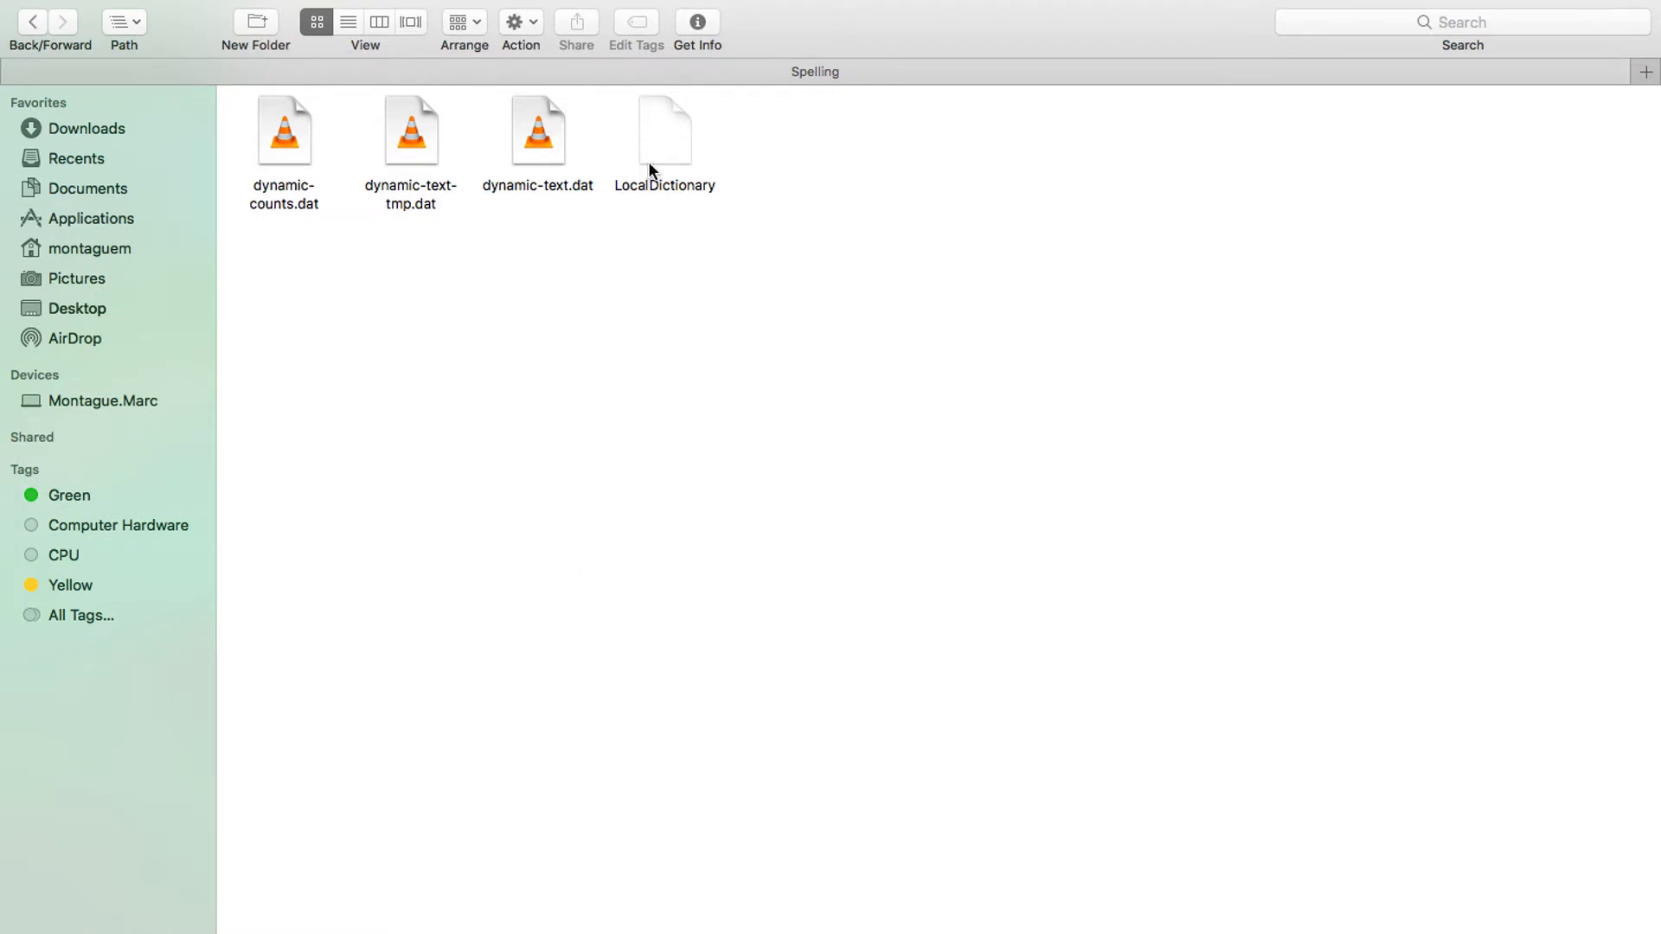
pyautogui.moveTo(654, 144)
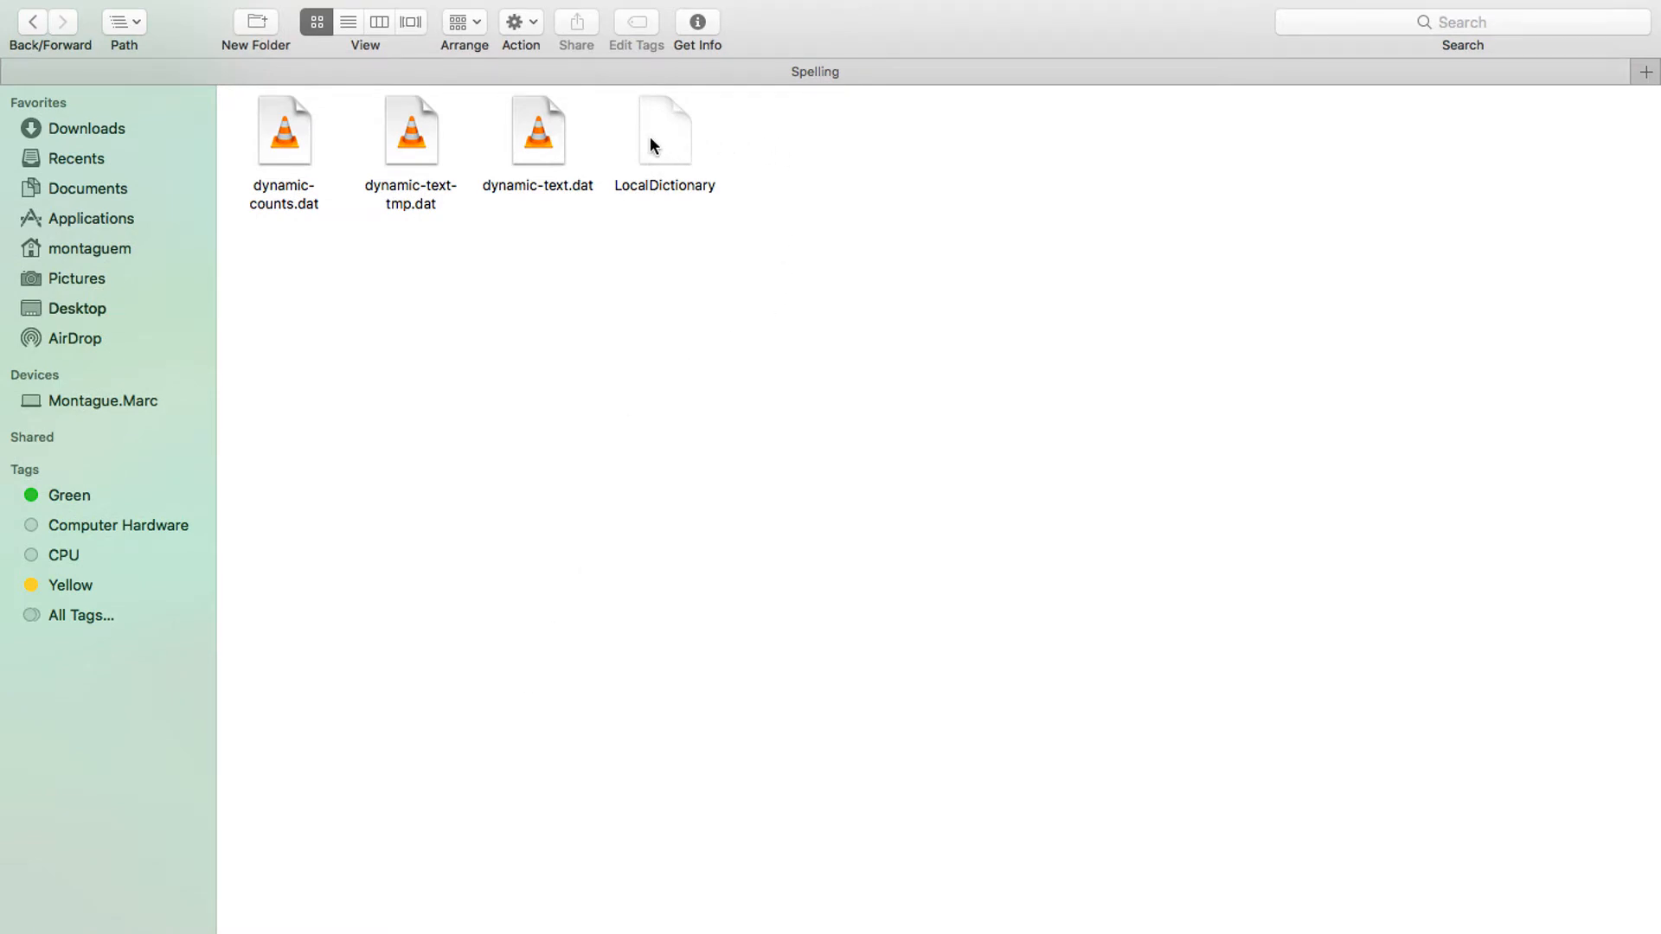
pyautogui.doubleClick(664, 130)
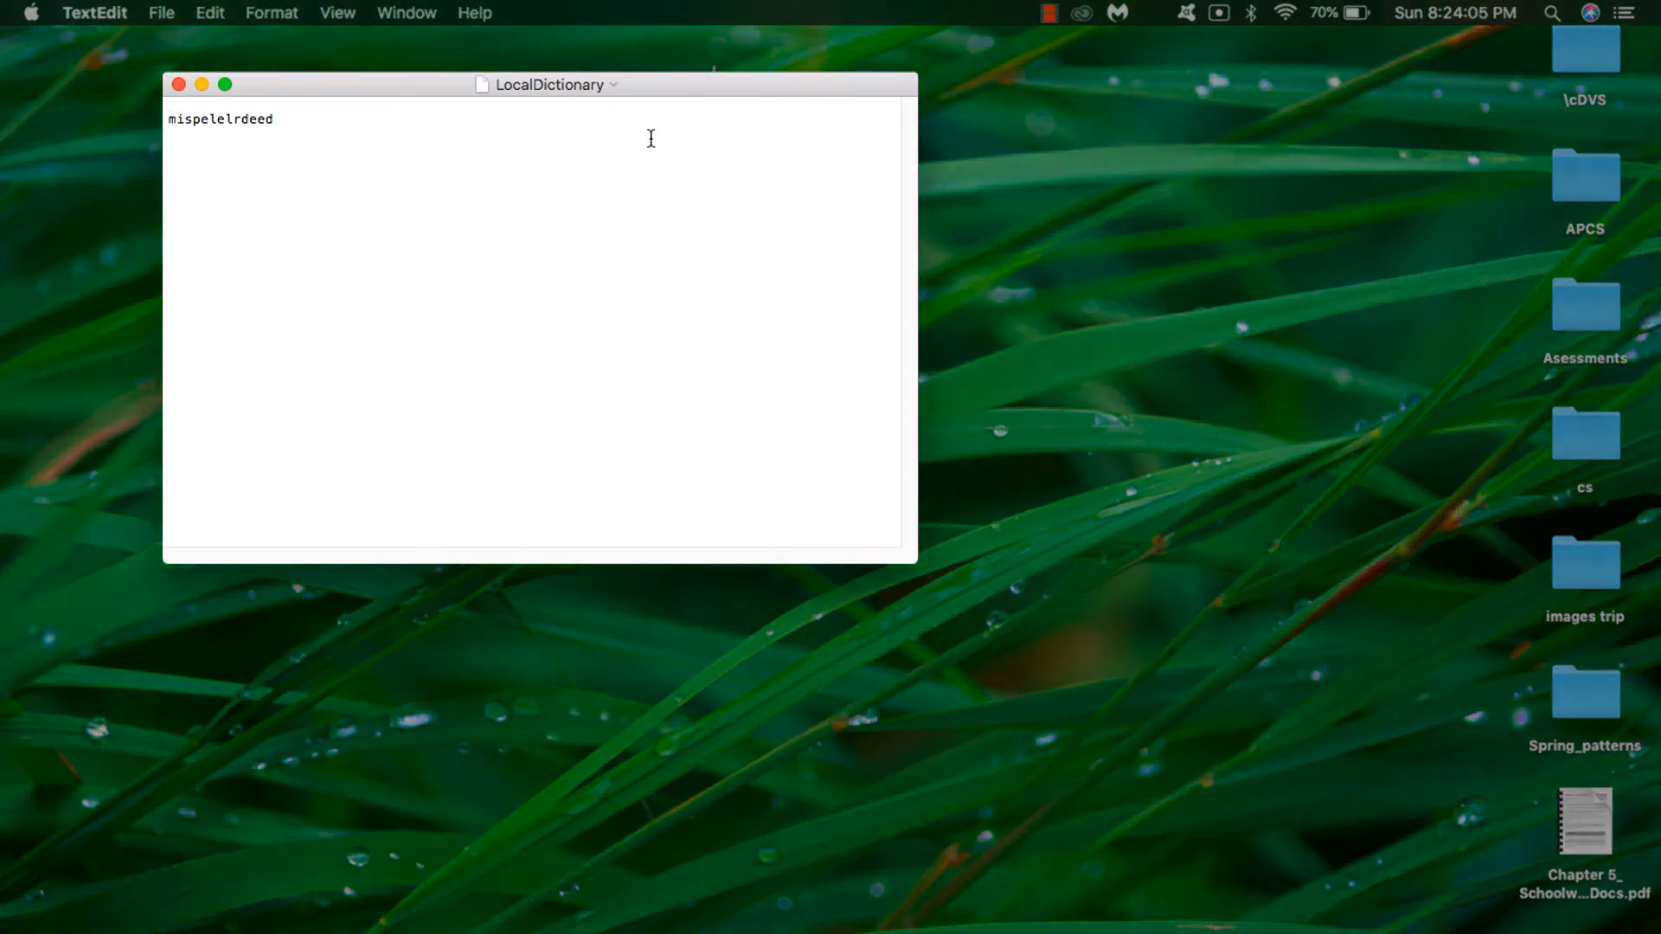